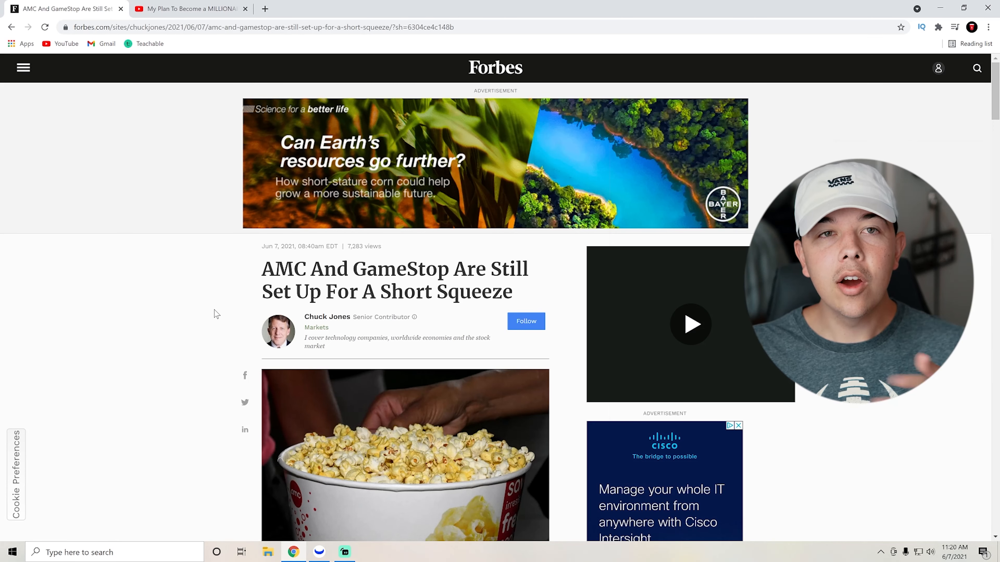
# - Scroll past the ad to the short squeeze article's popcorn photo and highlight its opening paragraph
pyautogui.scroll(-3)
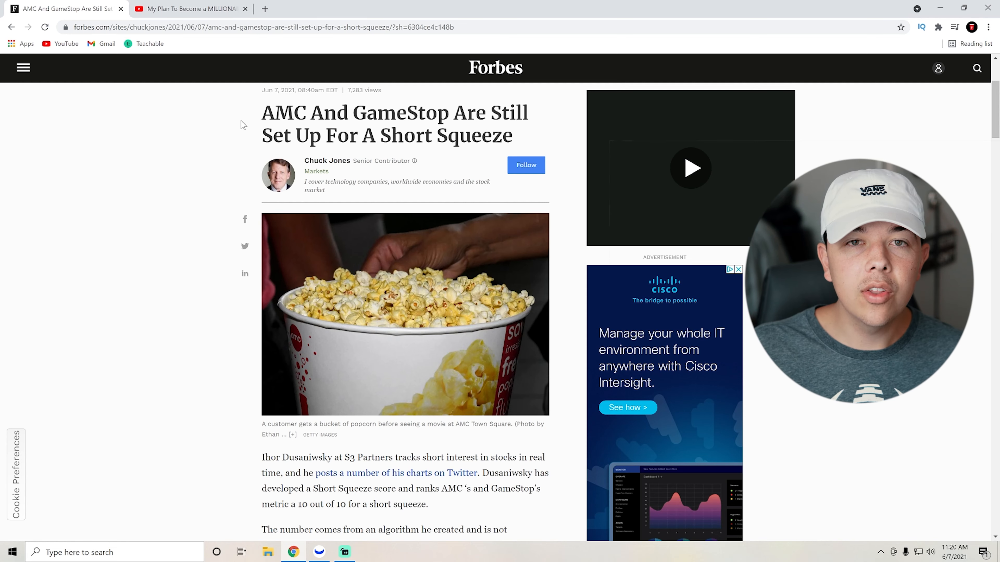
pyautogui.moveTo(322, 113); pyautogui.dragTo(511, 136)
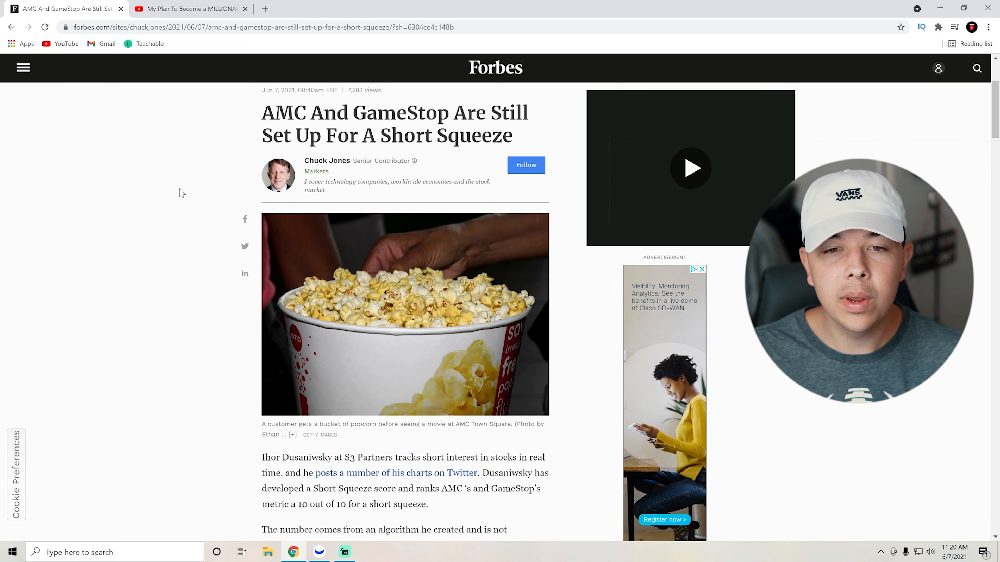
# - Scroll to the Short Squeeze score passage and highlight one of its crowded-short criteria
pyautogui.scroll(-3)
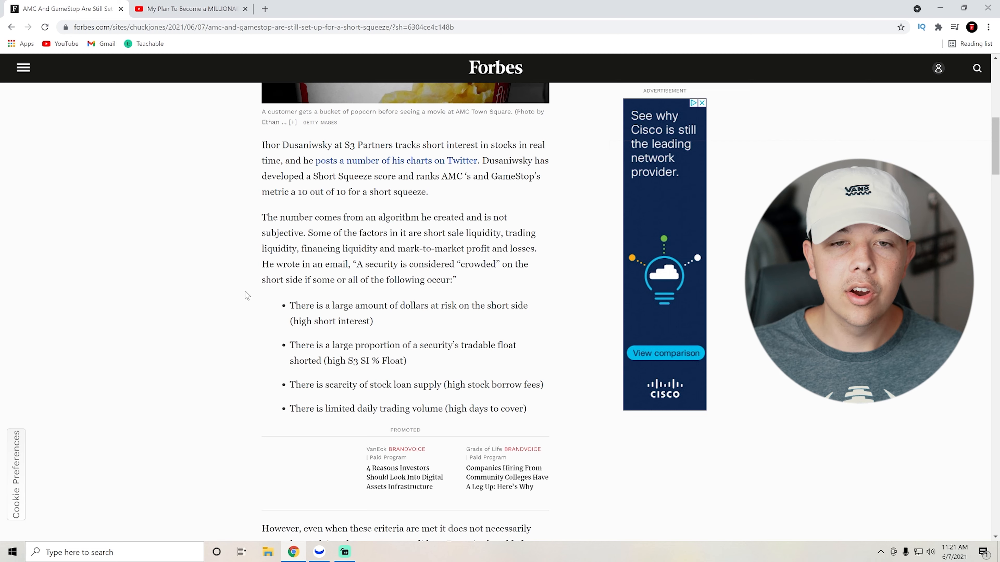
pyautogui.moveTo(314, 315)
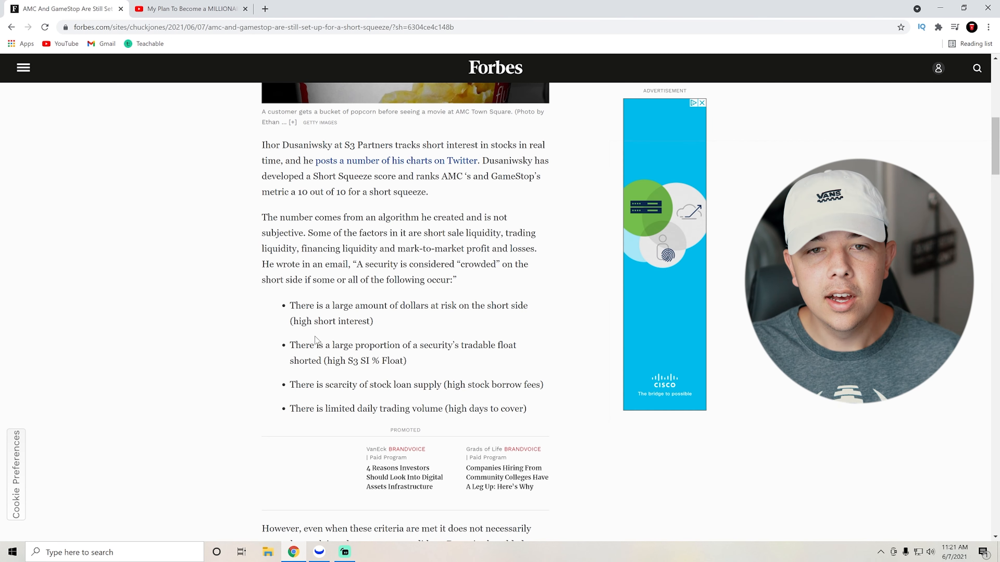
pyautogui.moveTo(289, 345); pyautogui.dragTo(406, 361)
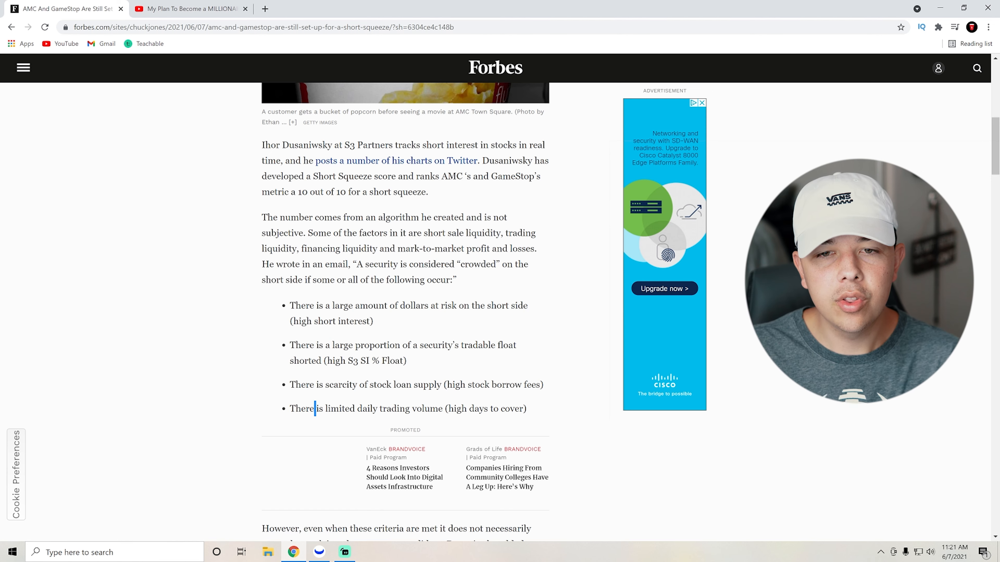
# - Scroll to the quotes on mark-to-market losses and highlight that passage
pyautogui.scroll(-3)
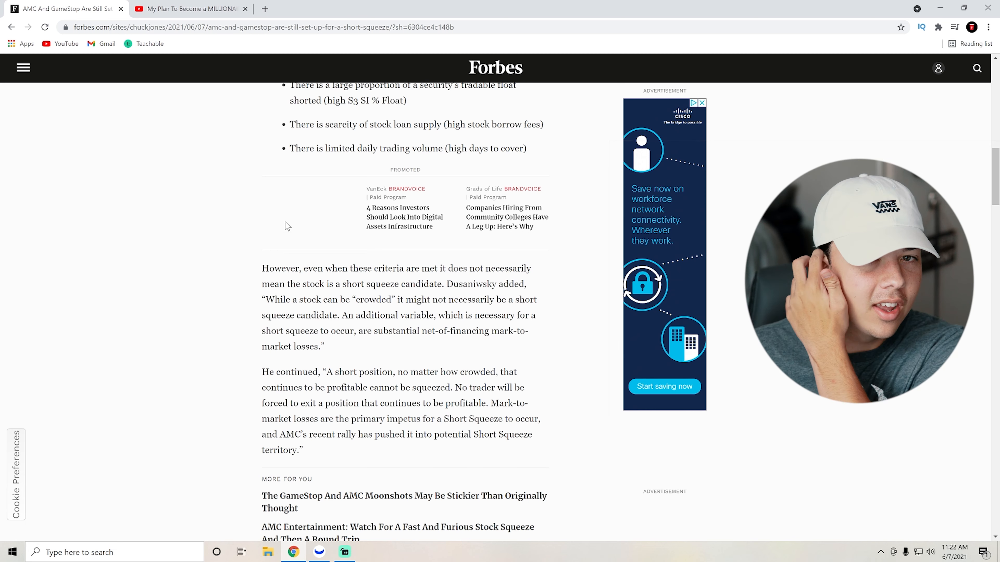
pyautogui.scroll(3)
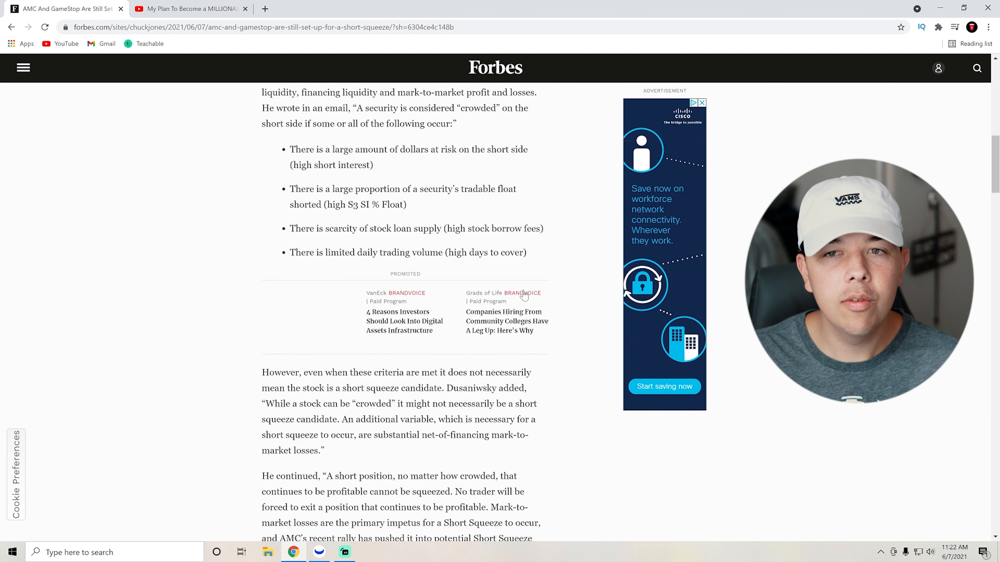
pyautogui.moveTo(289, 150); pyautogui.dragTo(527, 252)
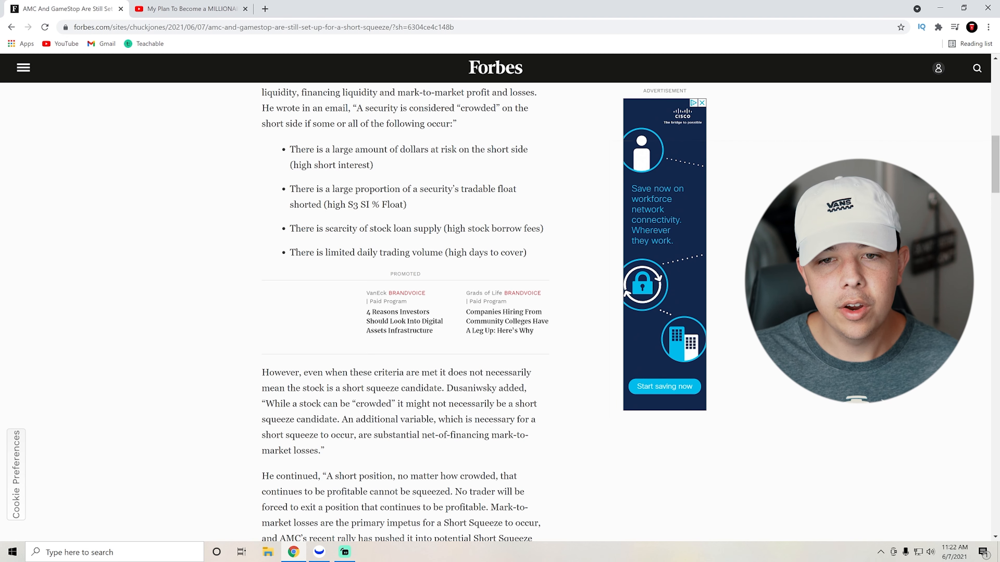
# - Scroll down to AMC's Short Squeeze Risk Metric ranking and the More For You list, highlighting a line
pyautogui.scroll(-3)
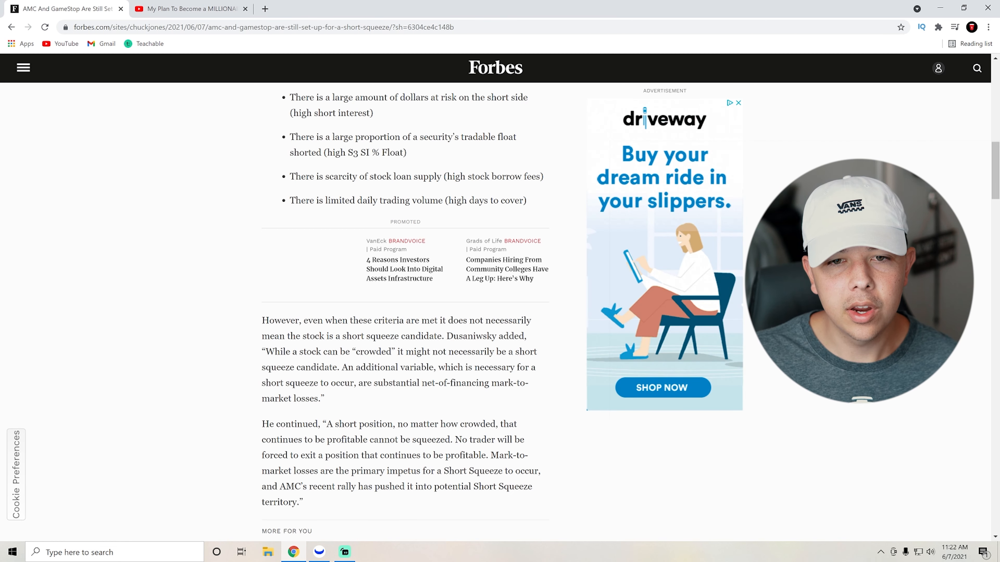
pyautogui.scroll(-3)
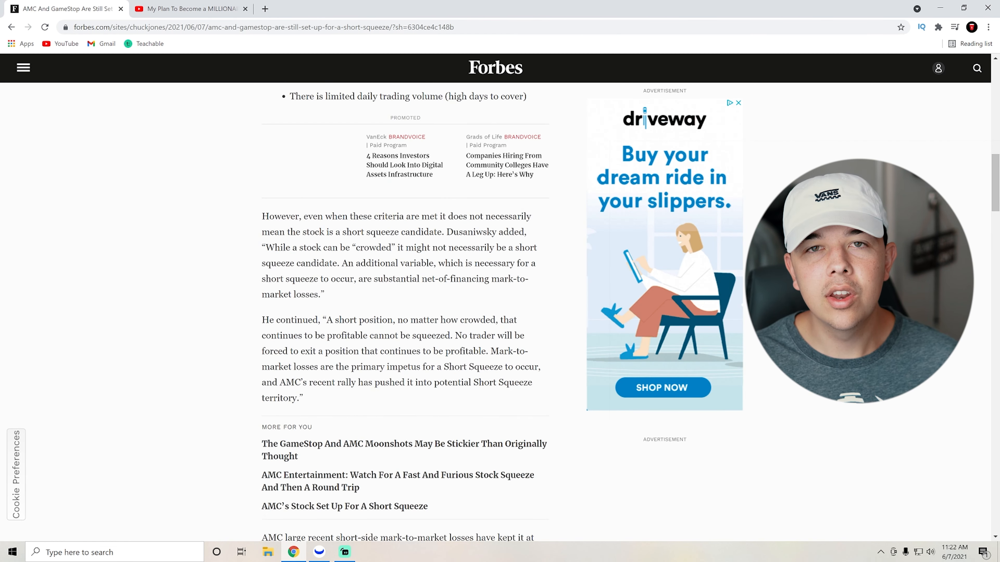
pyautogui.scroll(-3)
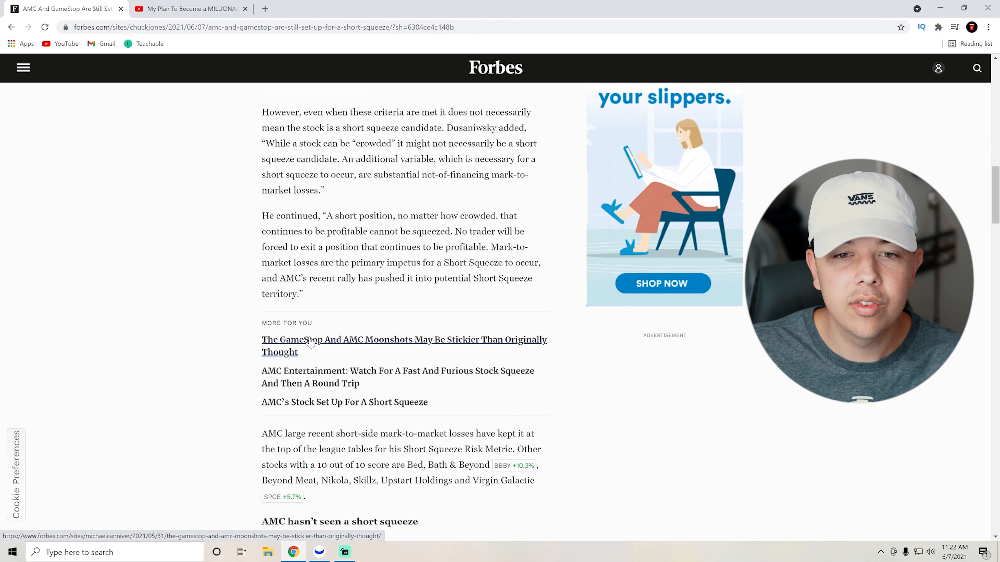
pyautogui.moveTo(262, 232); pyautogui.dragTo(304, 294)
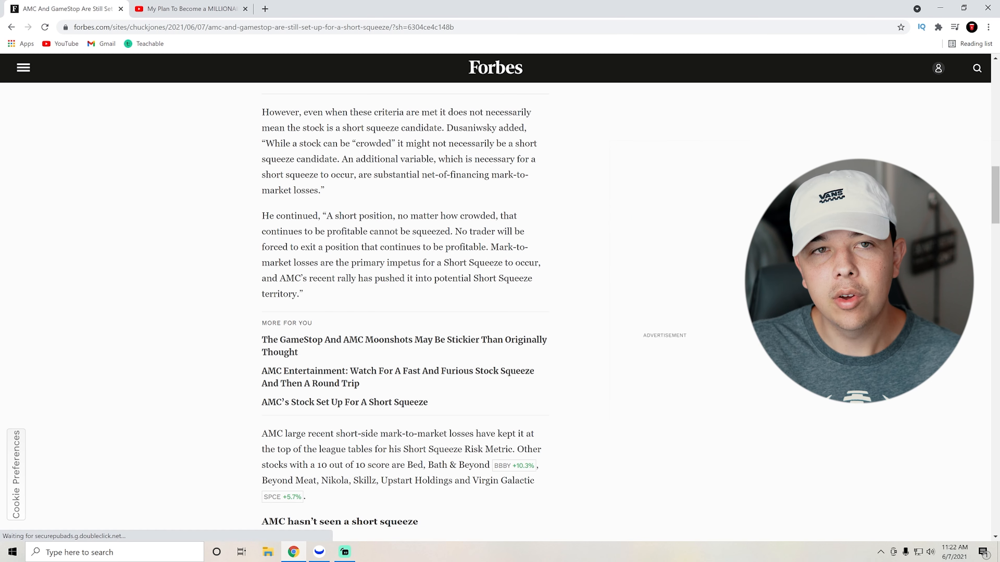
# - Highlight the 'AMC hasn't seen a short squeeze' heading and its shares-shorted sentence, then clear it
pyautogui.scroll(-3)
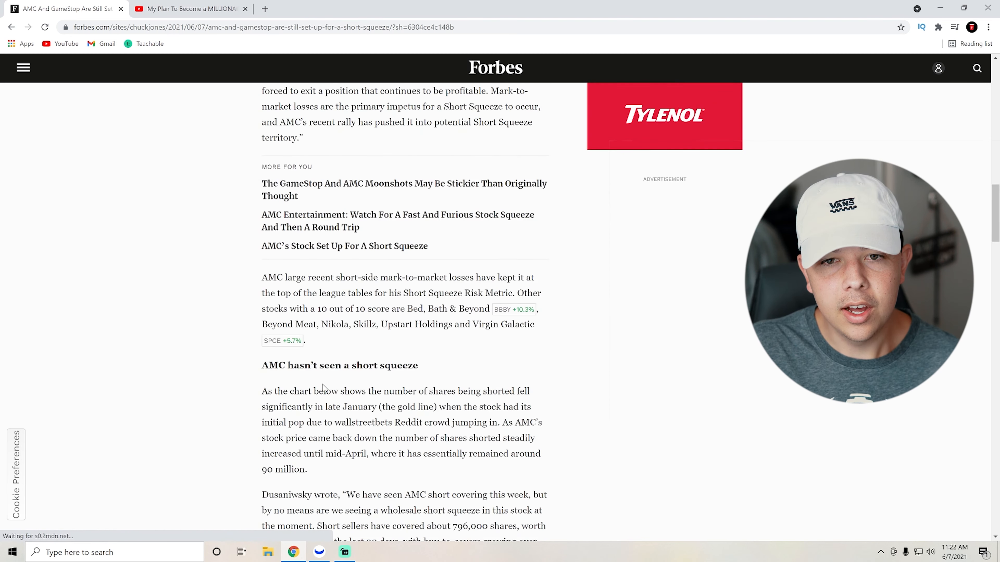
pyautogui.moveTo(261, 366); pyautogui.dragTo(403, 392)
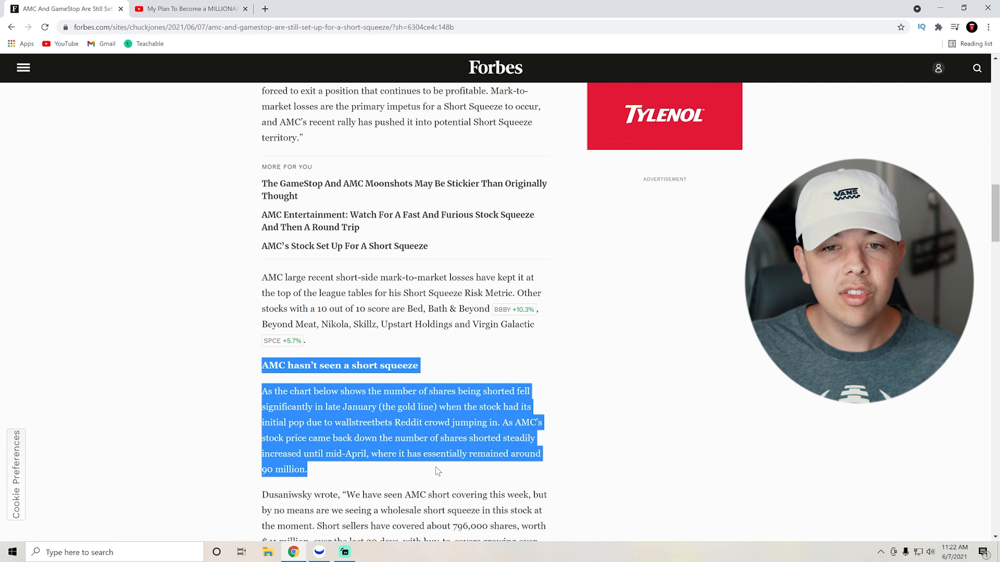
pyautogui.click(438, 472)
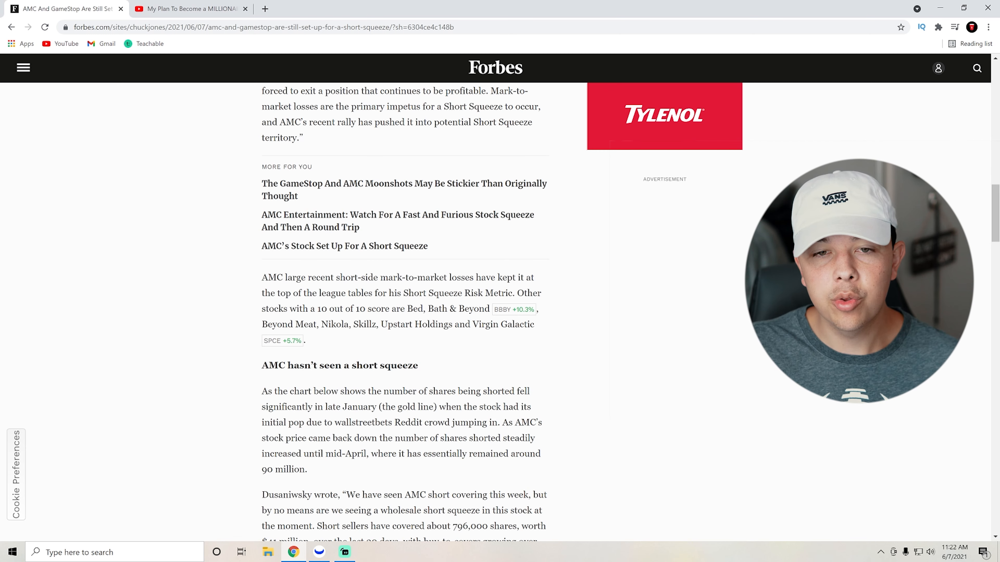
pyautogui.moveTo(261, 366); pyautogui.dragTo(312, 423)
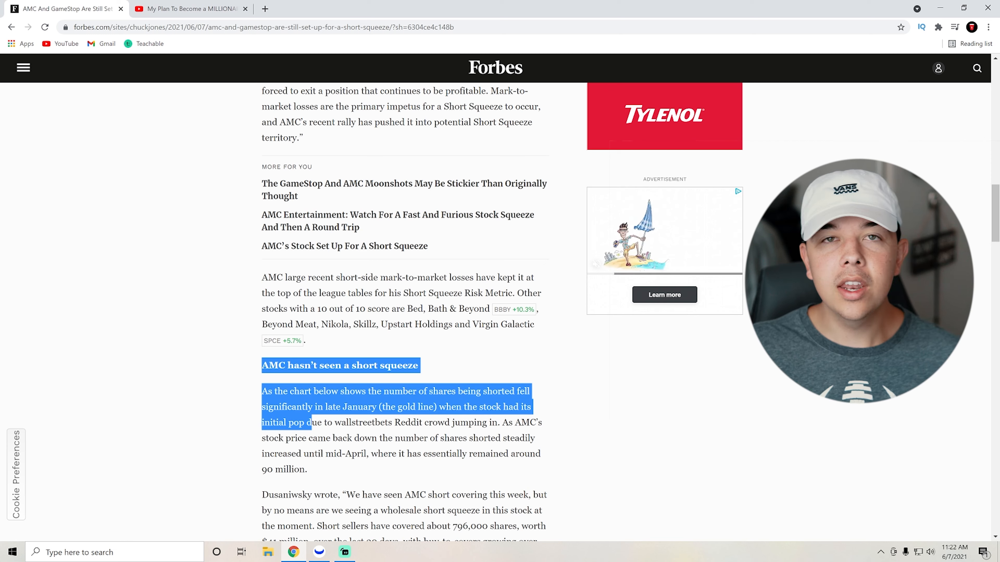
pyautogui.click(247, 369)
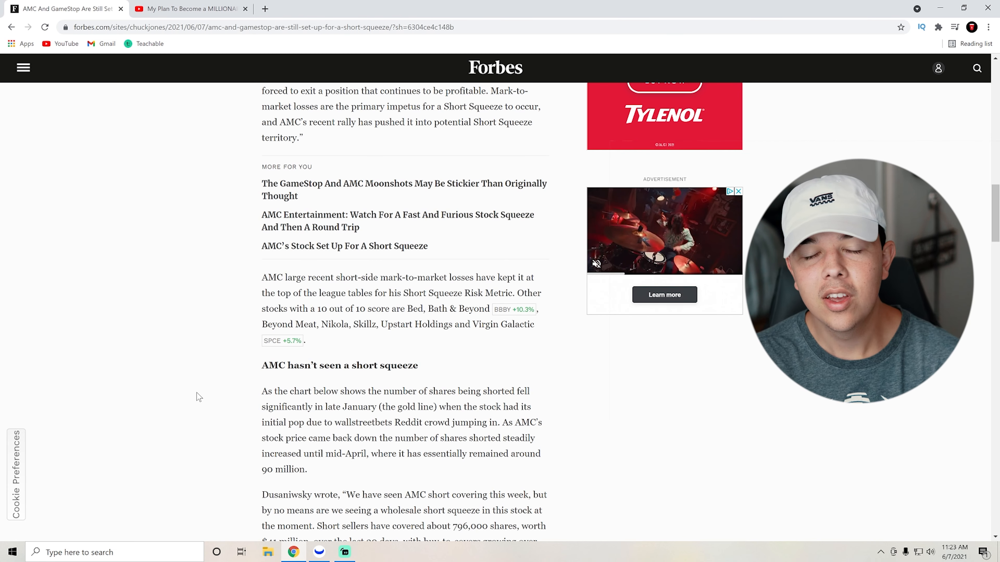
pyautogui.click(739, 190)
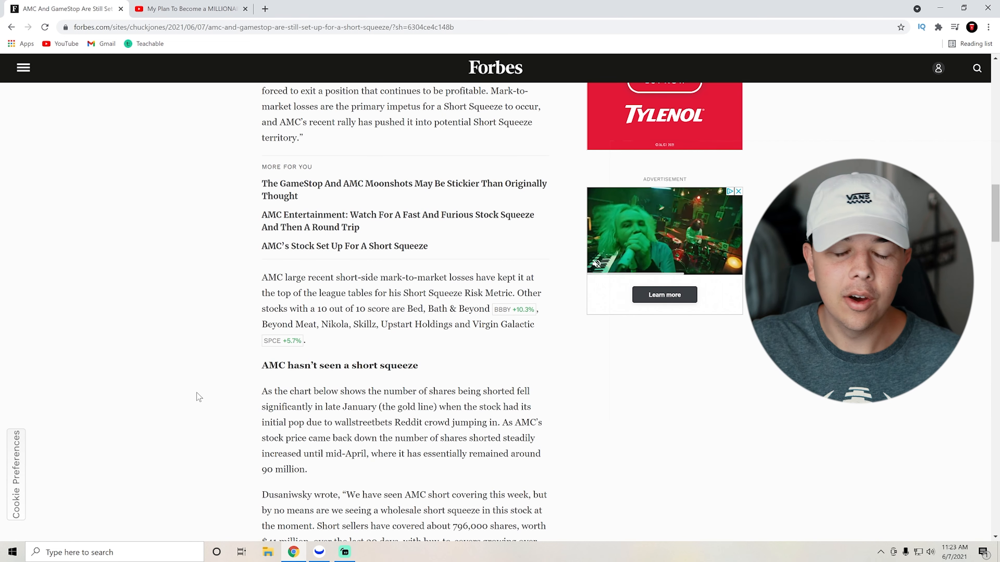
# - Scroll to AMC's Friday short-interest bullets and highlight the last-30-days phrase
pyautogui.scroll(-3)
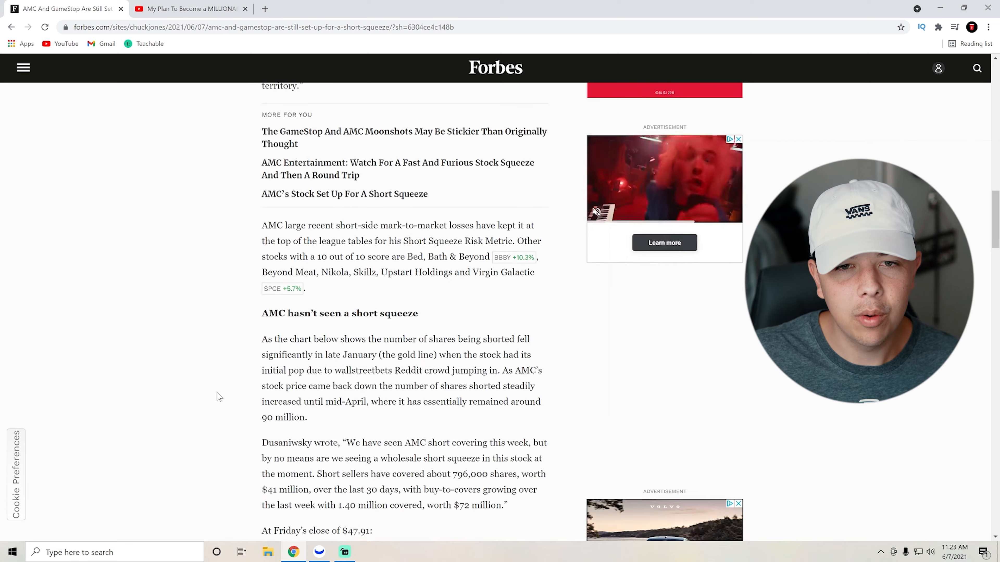
pyautogui.scroll(-3)
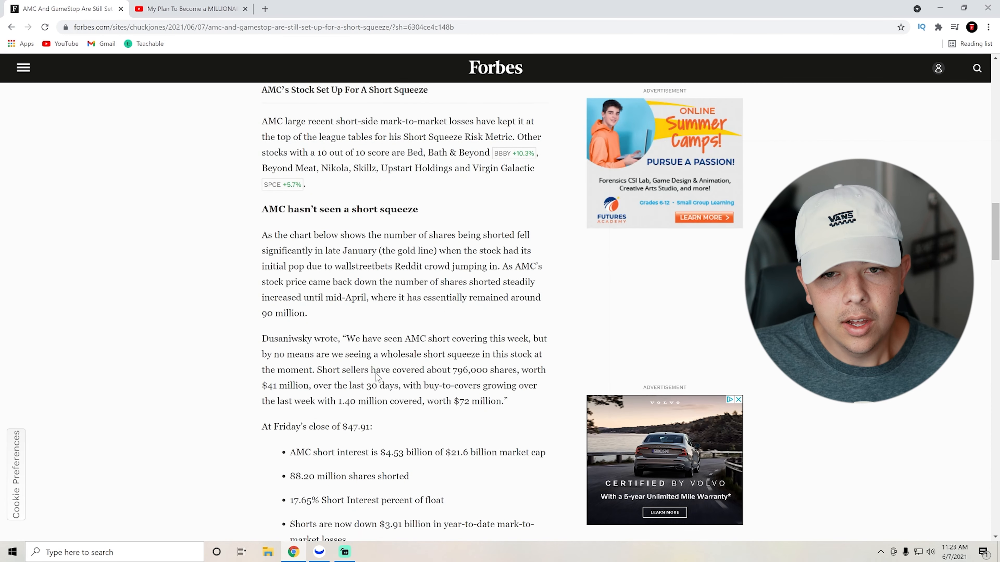
pyautogui.moveTo(347, 338); pyautogui.dragTo(419, 339)
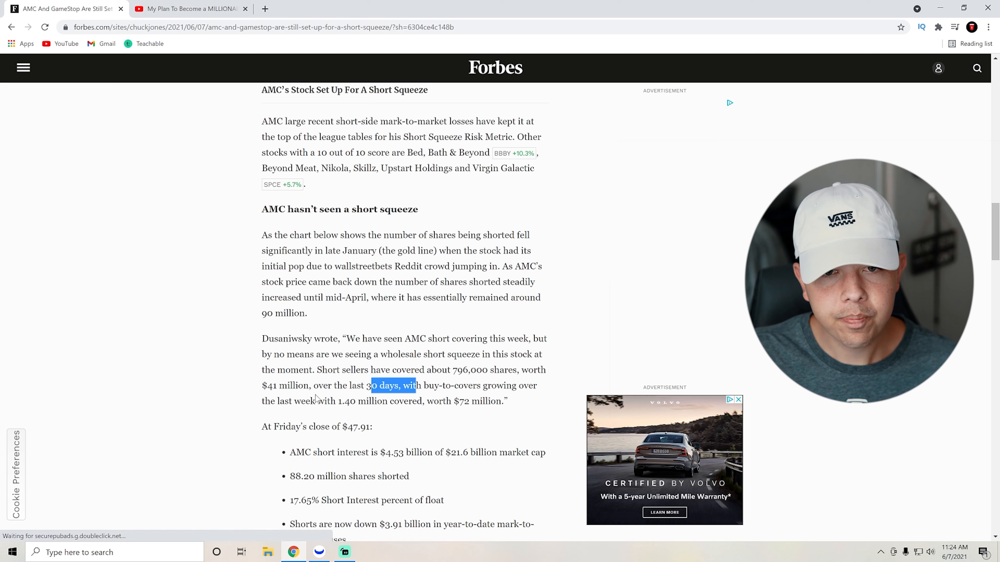
pyautogui.scroll(-3)
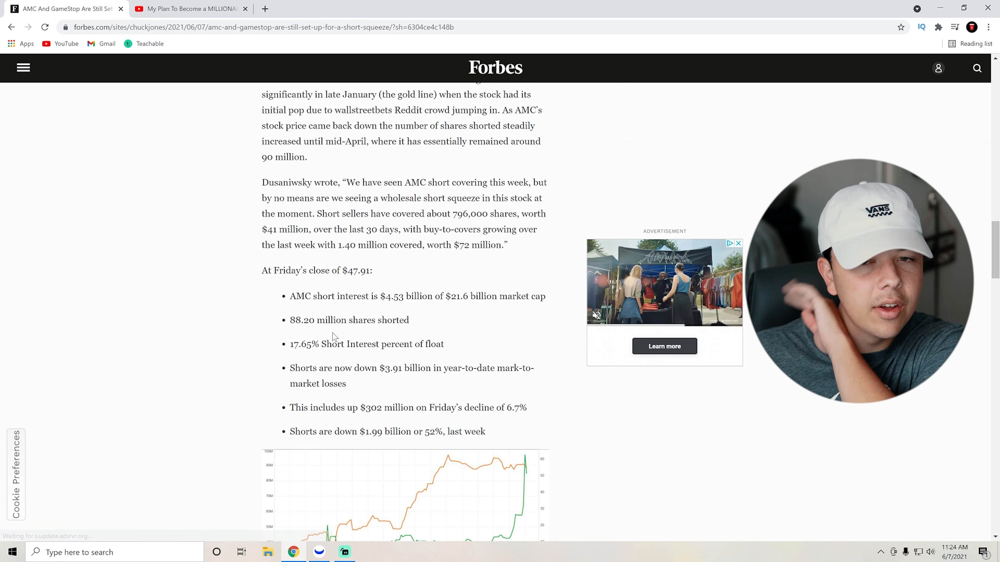
pyautogui.moveTo(376, 359)
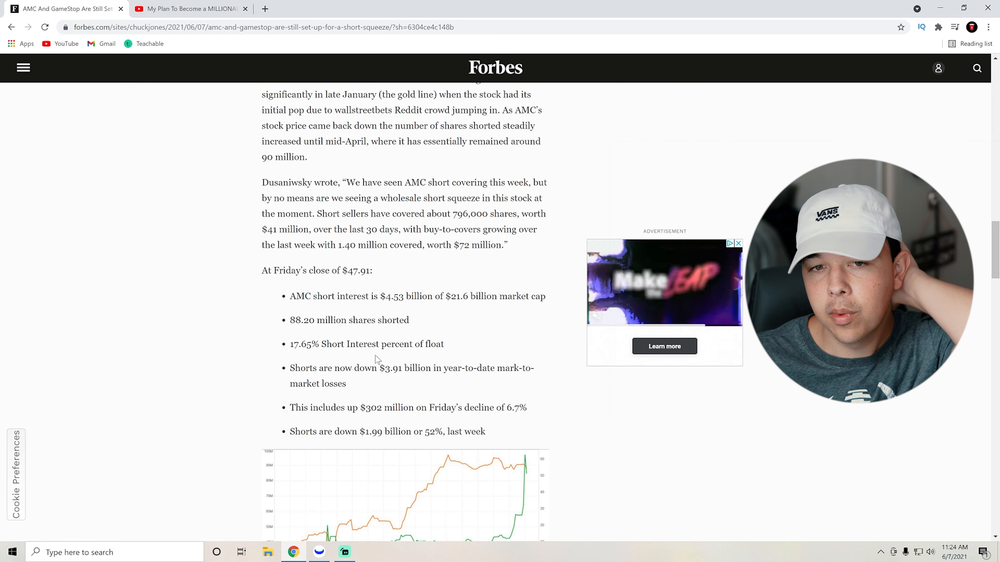
# - Scroll through the short interest chart, then switch to Webull Desktop from the taskbar
pyautogui.scroll(-3)
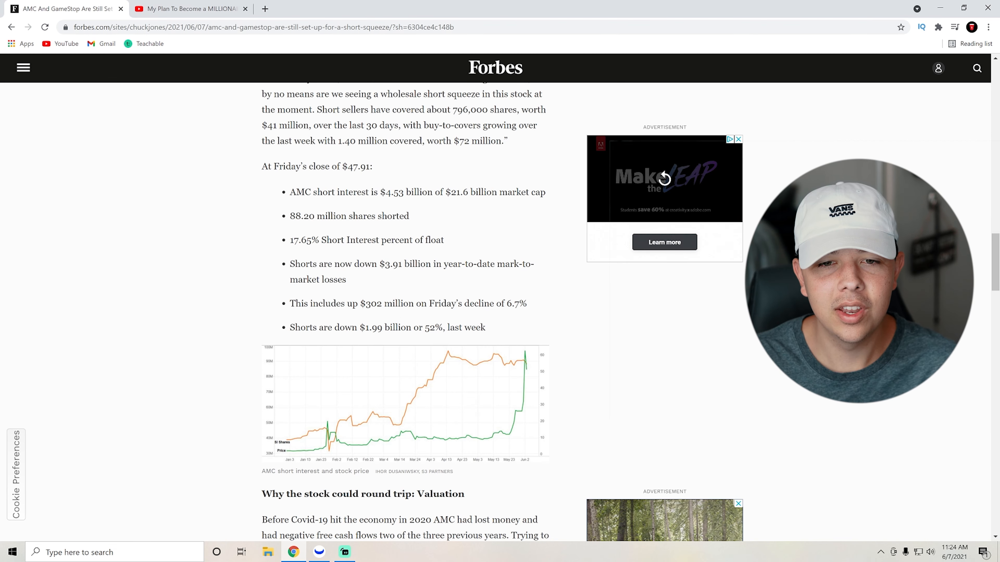
pyautogui.scroll(-3)
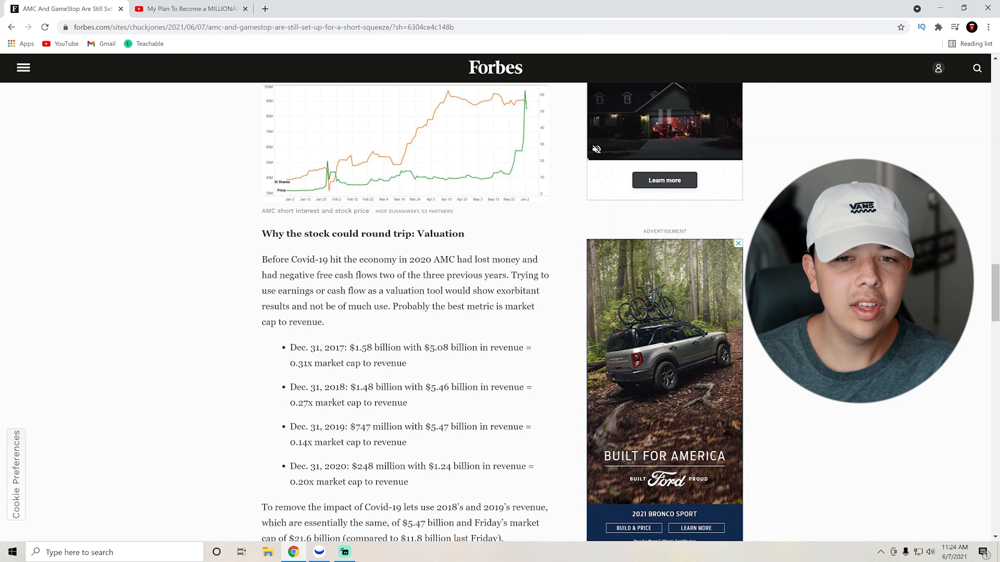
pyautogui.scroll(3)
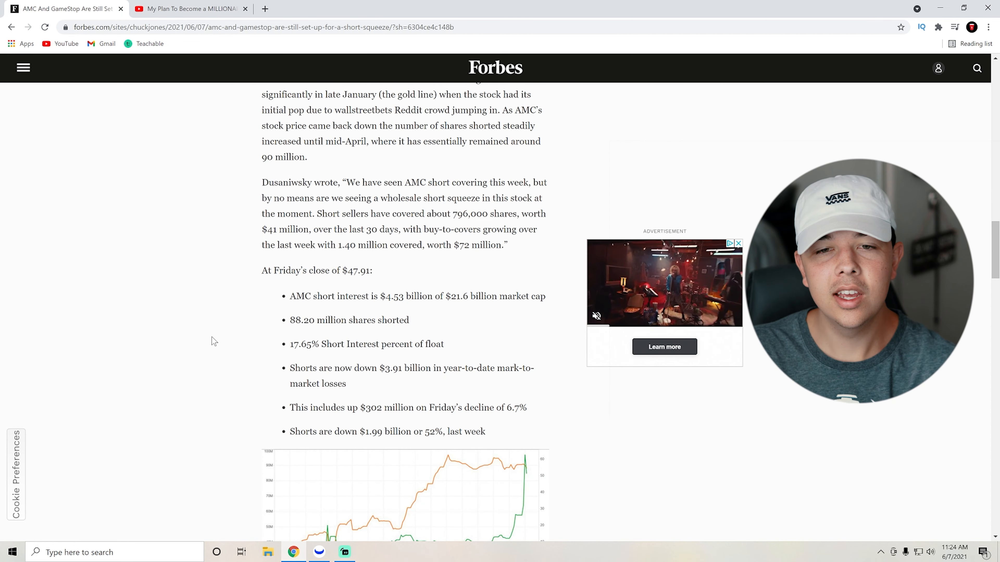
pyautogui.moveTo(319, 552)
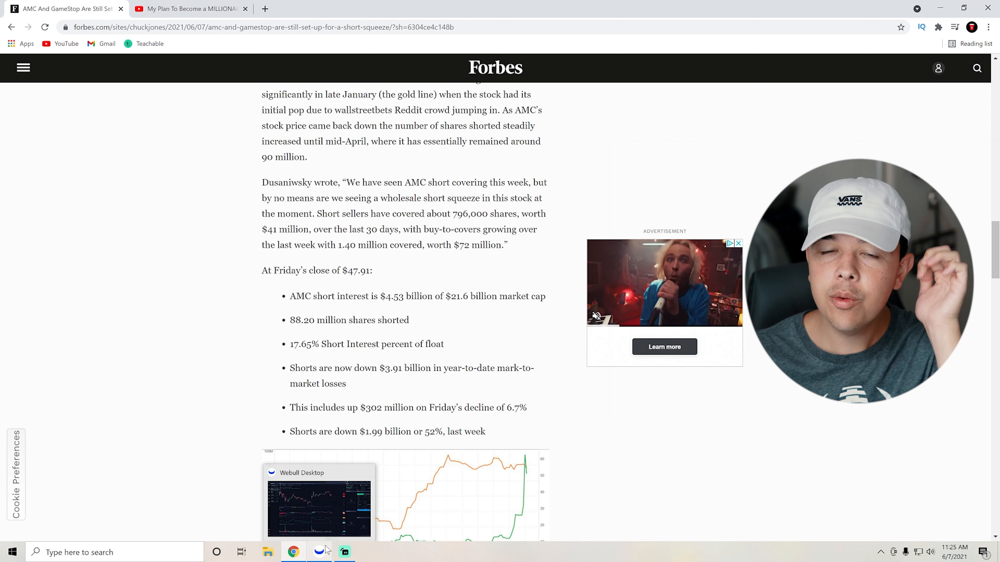
pyautogui.click(343, 552)
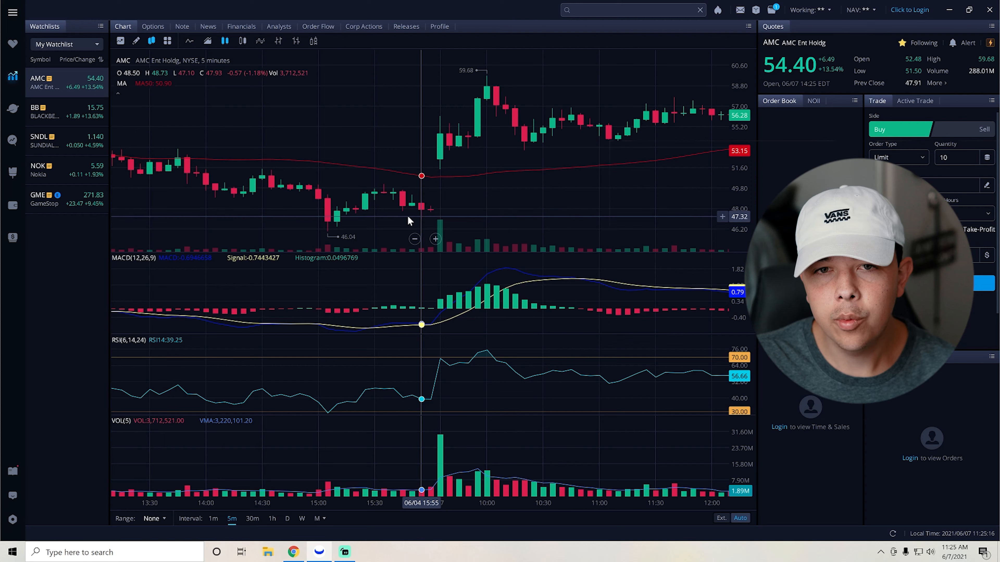
pyautogui.moveTo(431, 219)
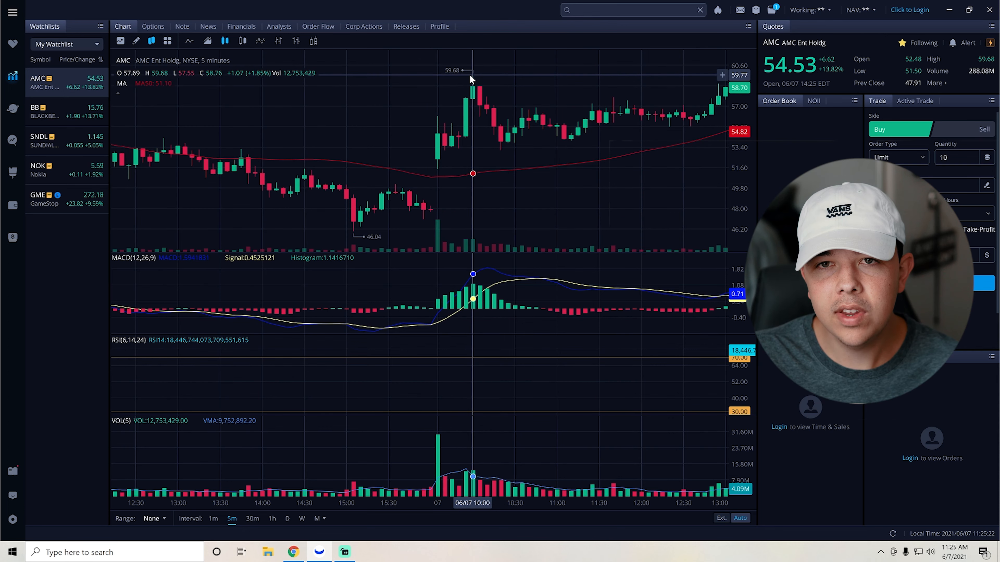
pyautogui.moveTo(479, 344)
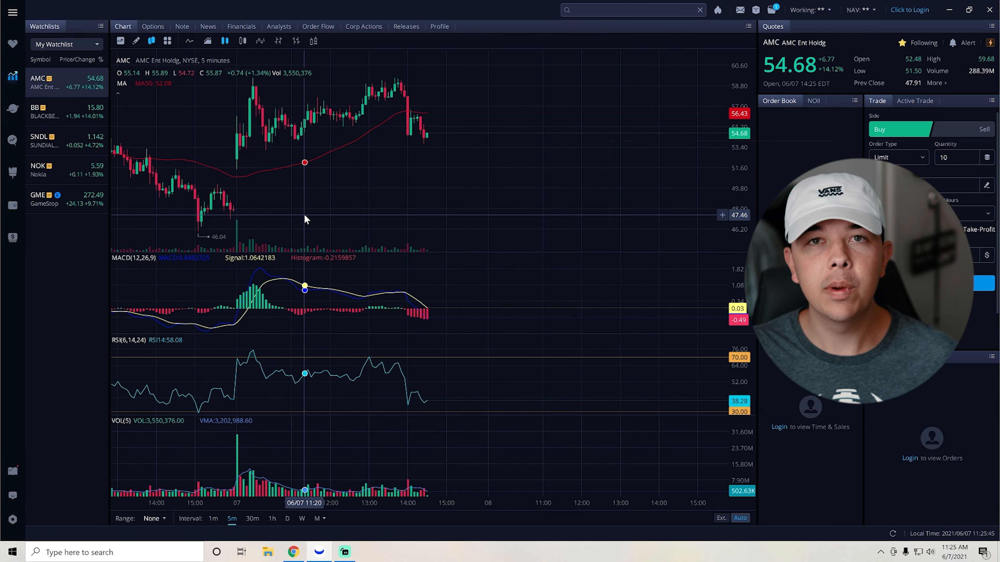
pyautogui.moveTo(417, 134)
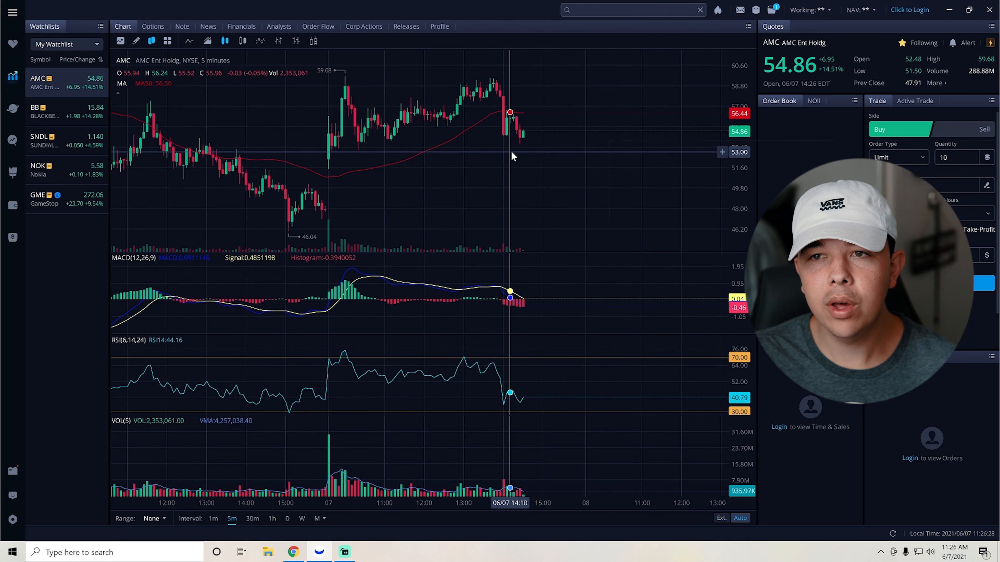
pyautogui.moveTo(569, 158)
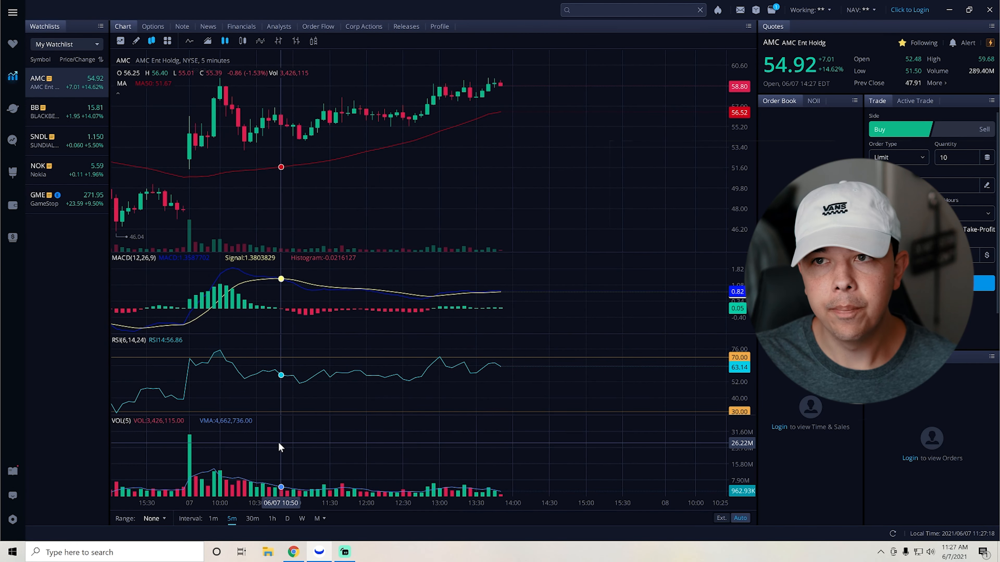
pyautogui.moveTo(500, 235)
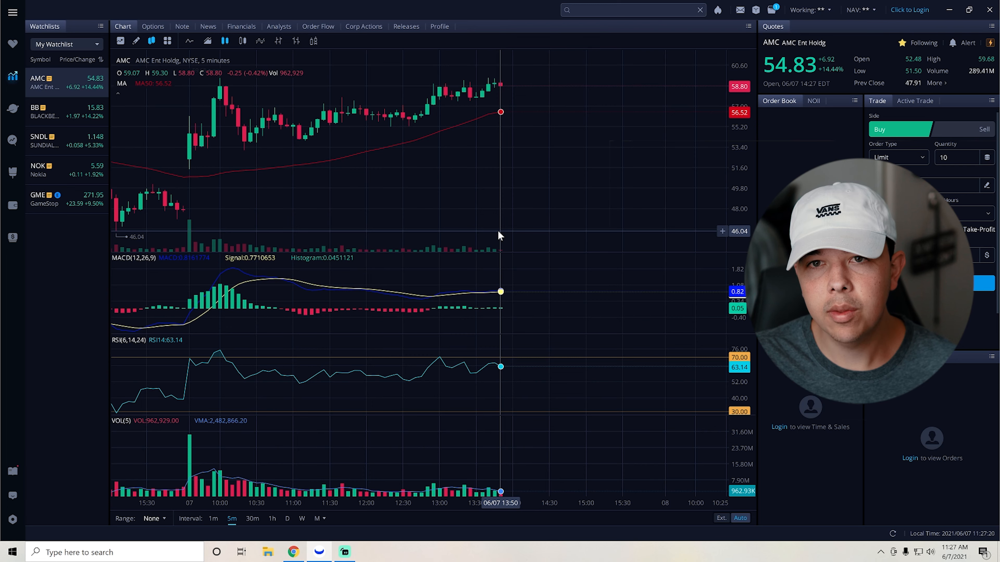
pyautogui.moveTo(514, 305)
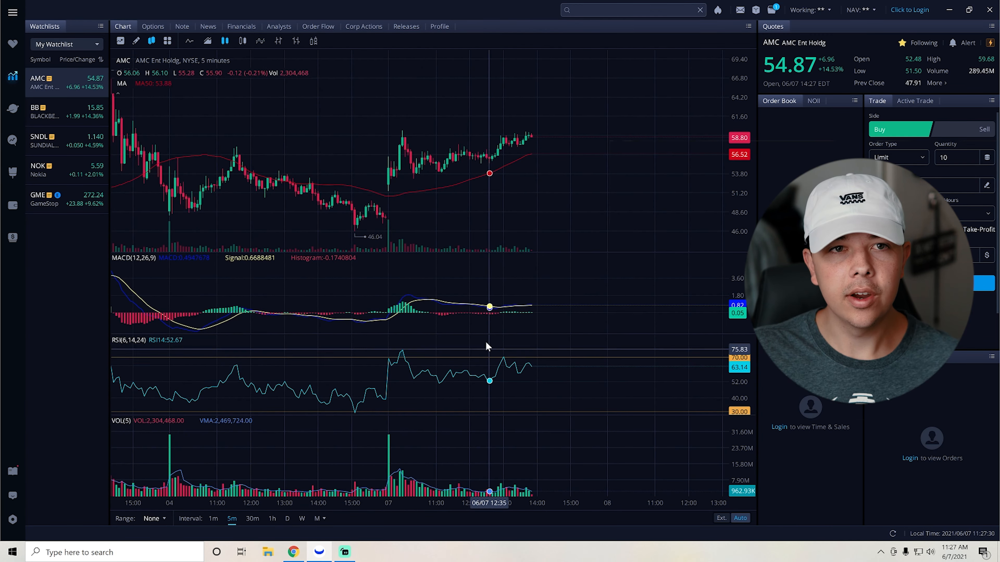
pyautogui.moveTo(547, 158)
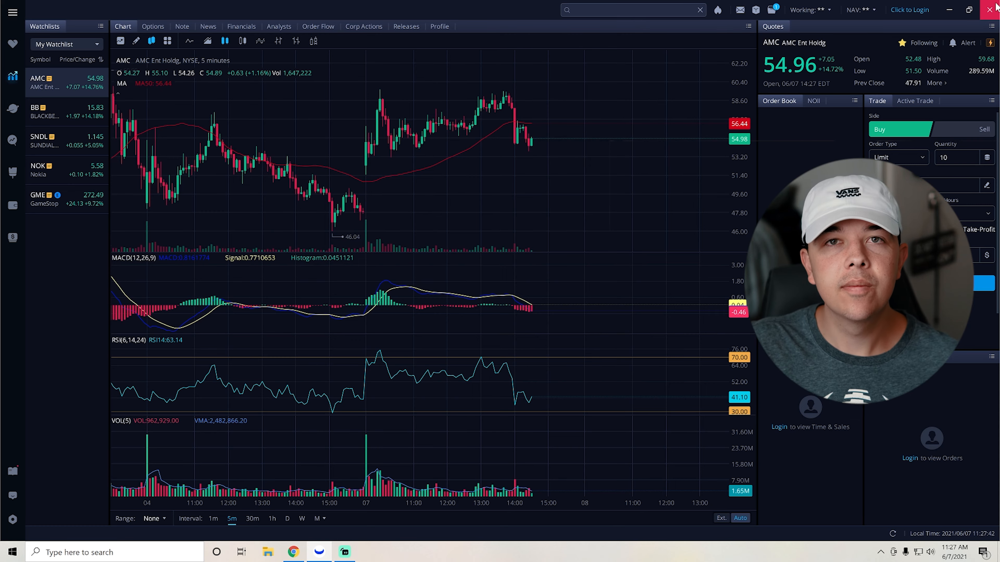
# - Close Webull Desktop and scroll to the Finance Bro video description with its sign-up and shop links
pyautogui.click(292, 552)
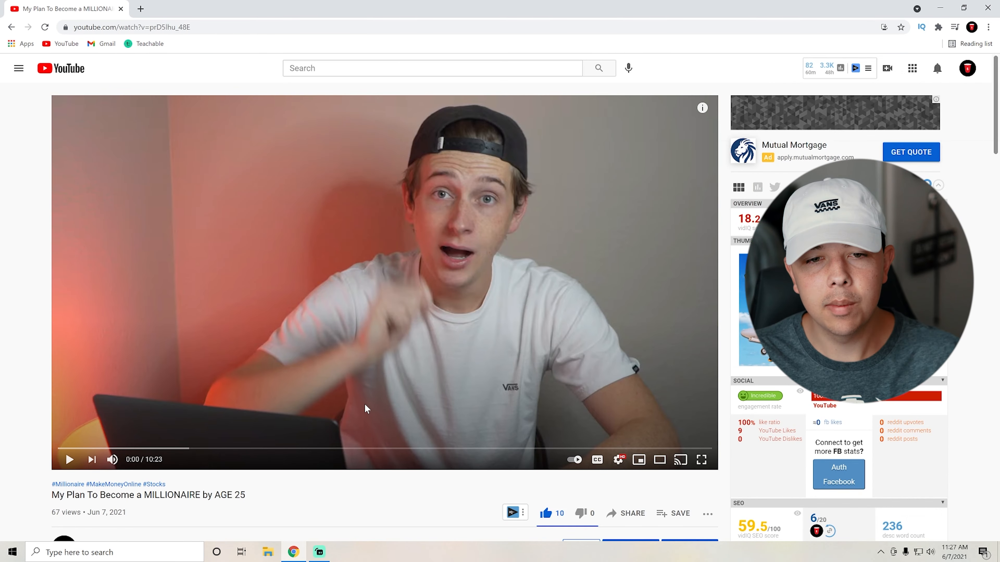
pyautogui.scroll(-3)
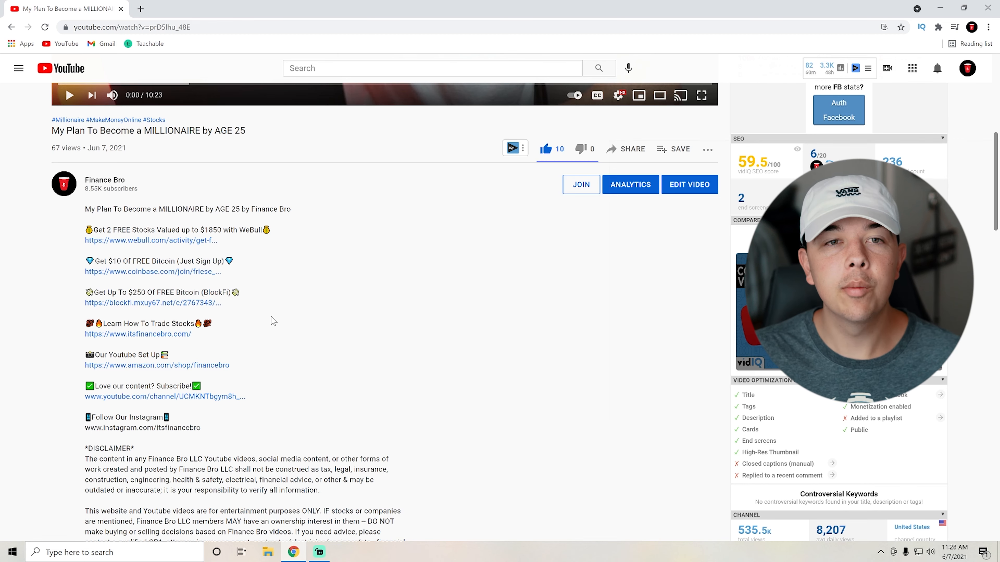
pyautogui.moveTo(233, 241)
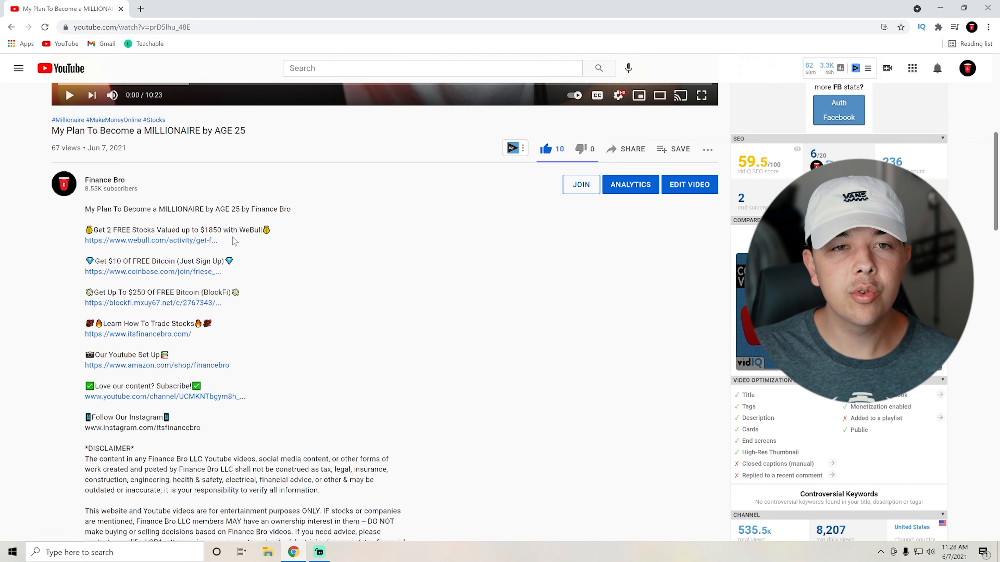
pyautogui.moveTo(295, 253)
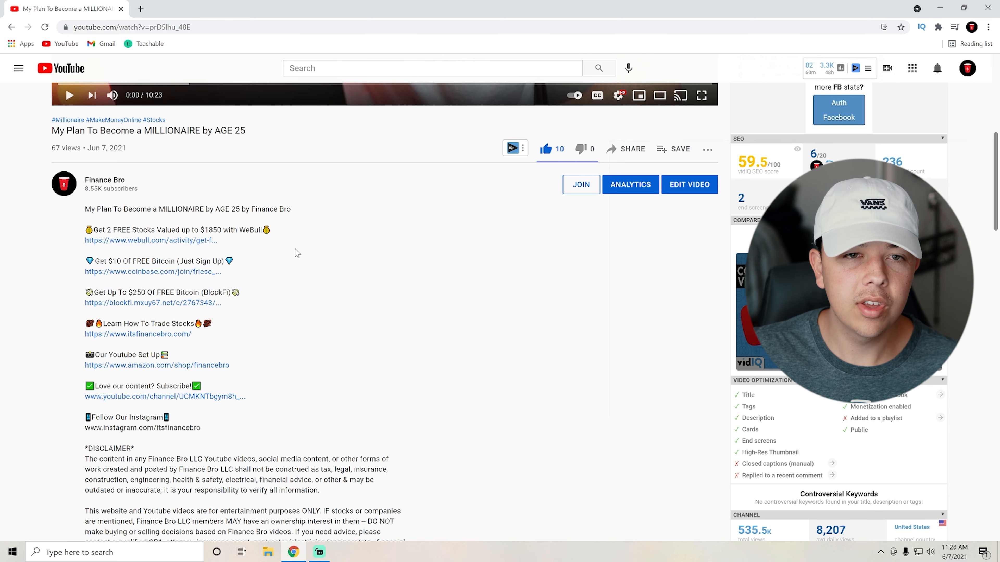
pyautogui.doubleClick(163, 261)
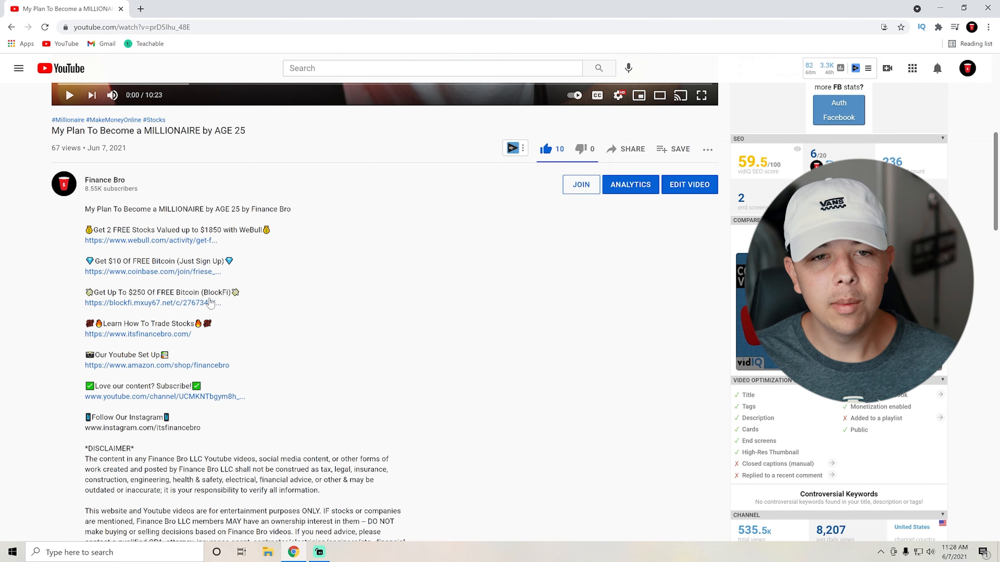
pyautogui.moveTo(86, 292); pyautogui.dragTo(219, 302)
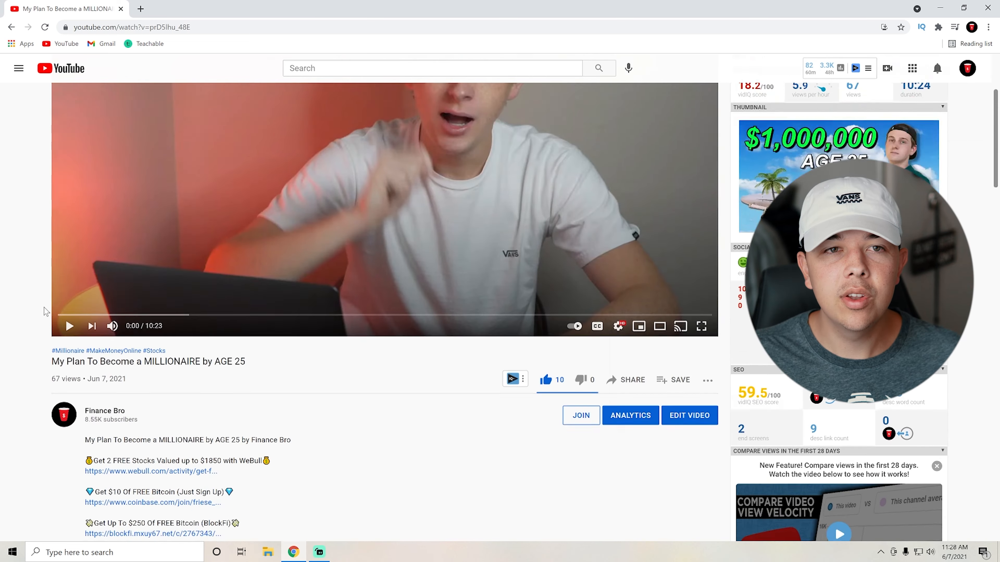
pyautogui.scroll(-3)
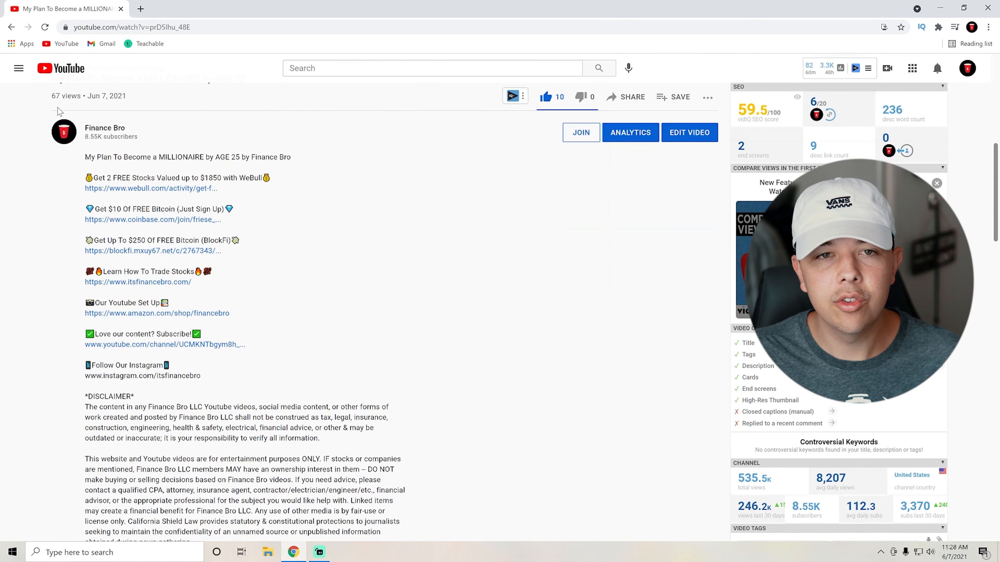
pyautogui.scroll(3)
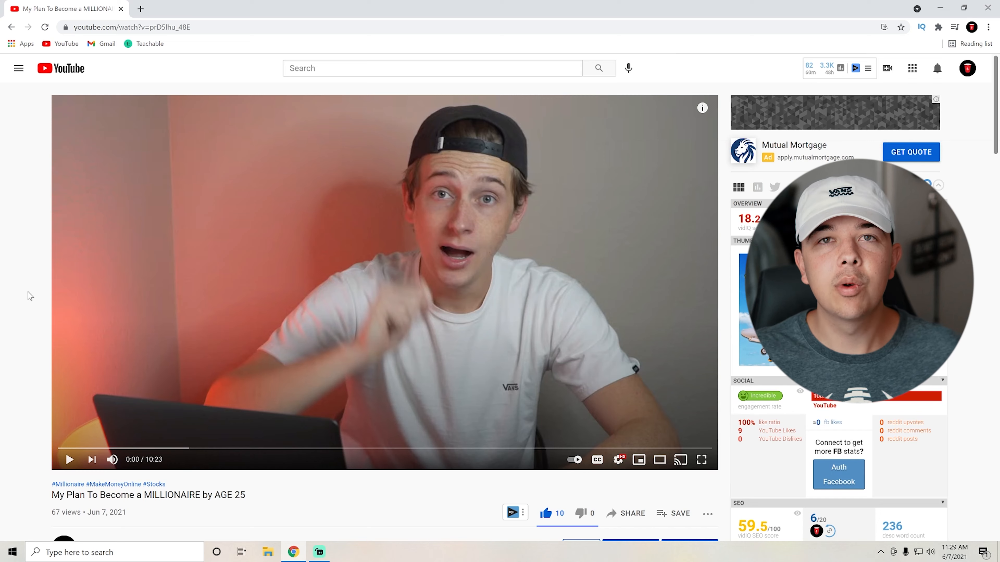